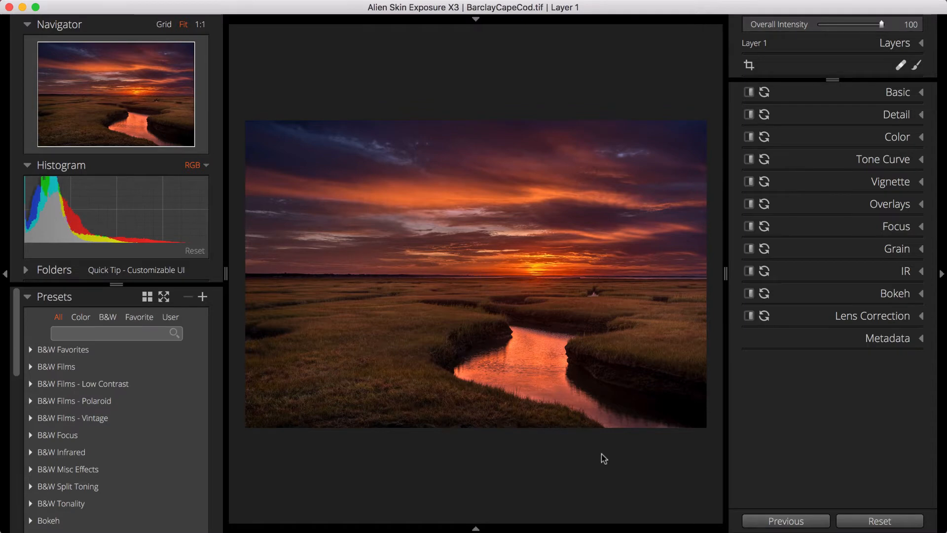
# Hide all docks to view the photo alone, then restore them and the right adjustment dock
pyautogui.press('tab')
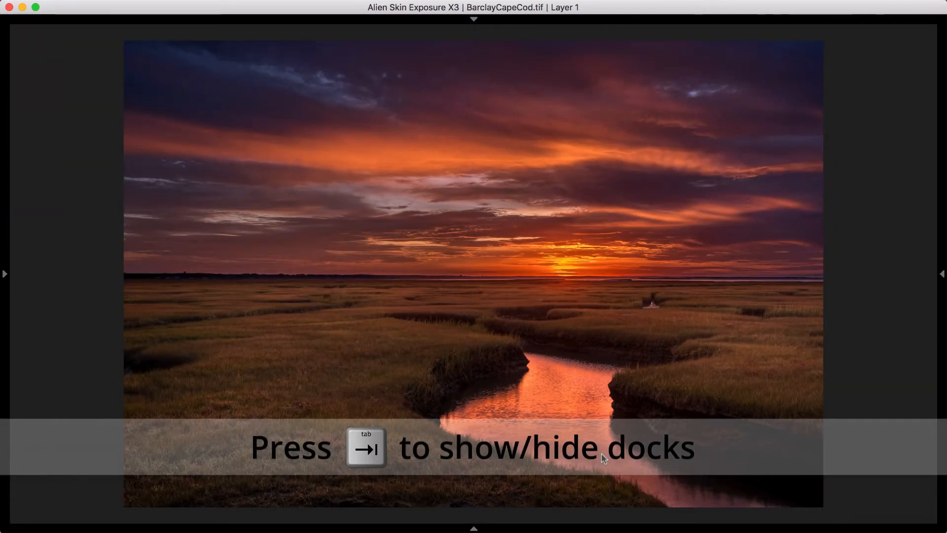
pyautogui.press('tab')
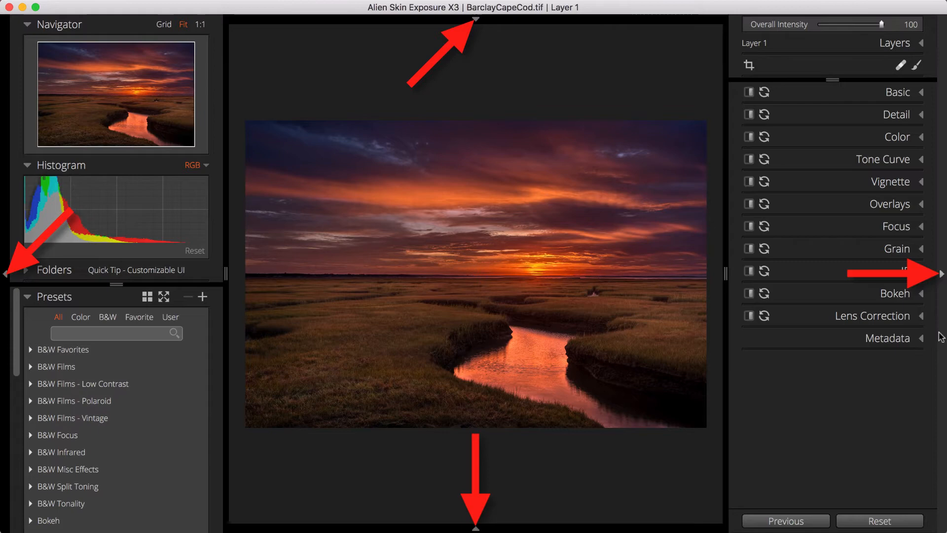
pyautogui.click(940, 273)
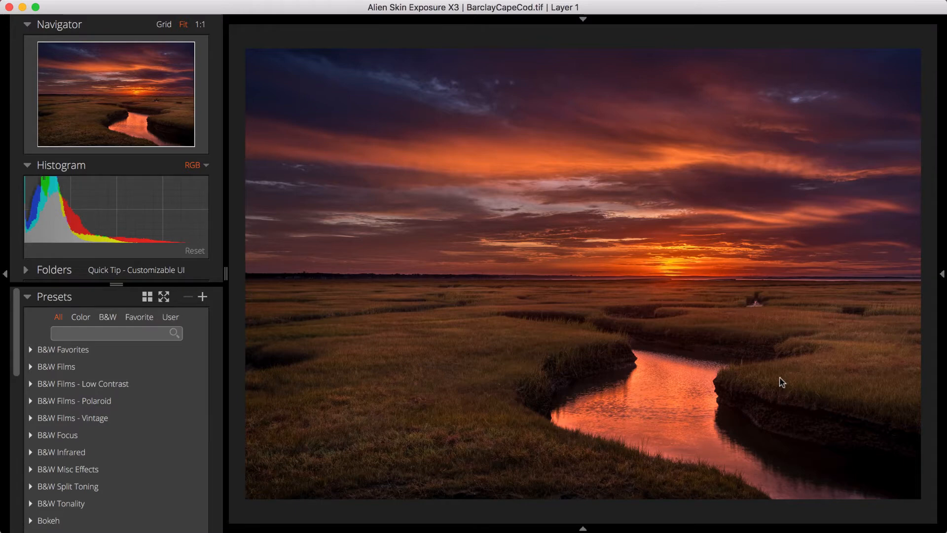
pyautogui.click(940, 273)
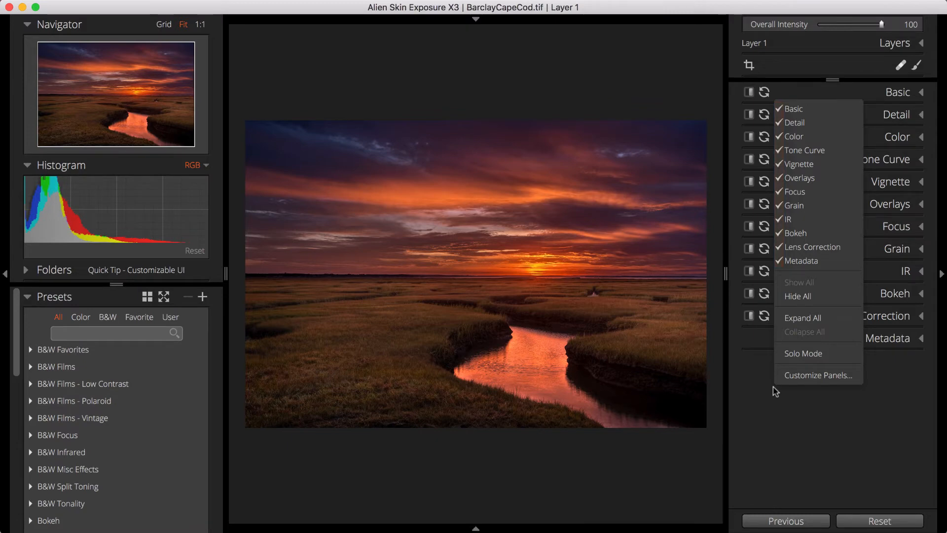
pyautogui.moveTo(798, 233)
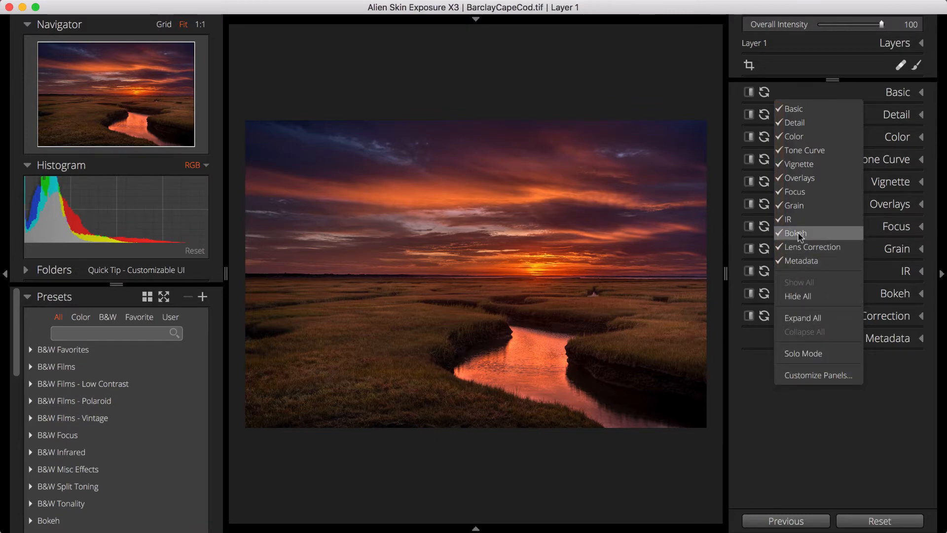
# Hide the Grain panel, expand Focus, then expand every adjustment panel at once
pyautogui.click(795, 233)
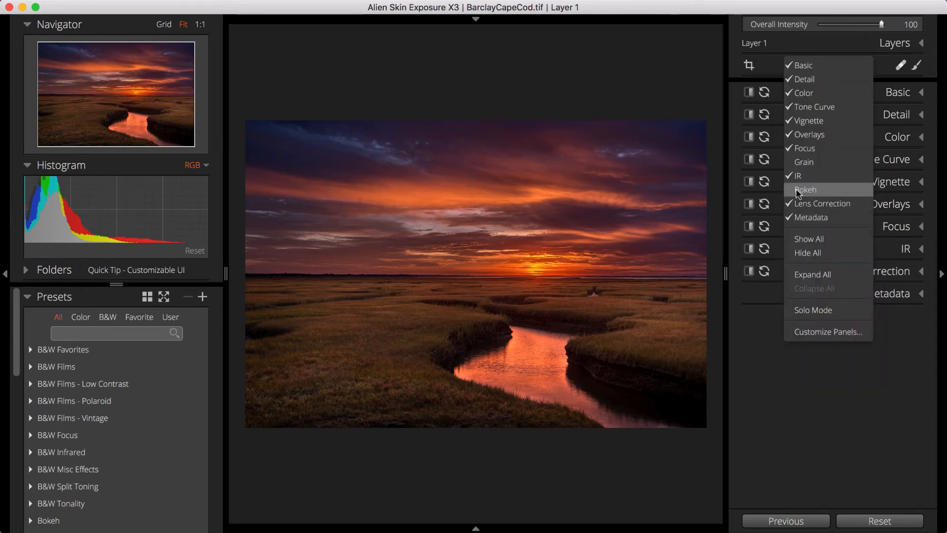
pyautogui.click(806, 189)
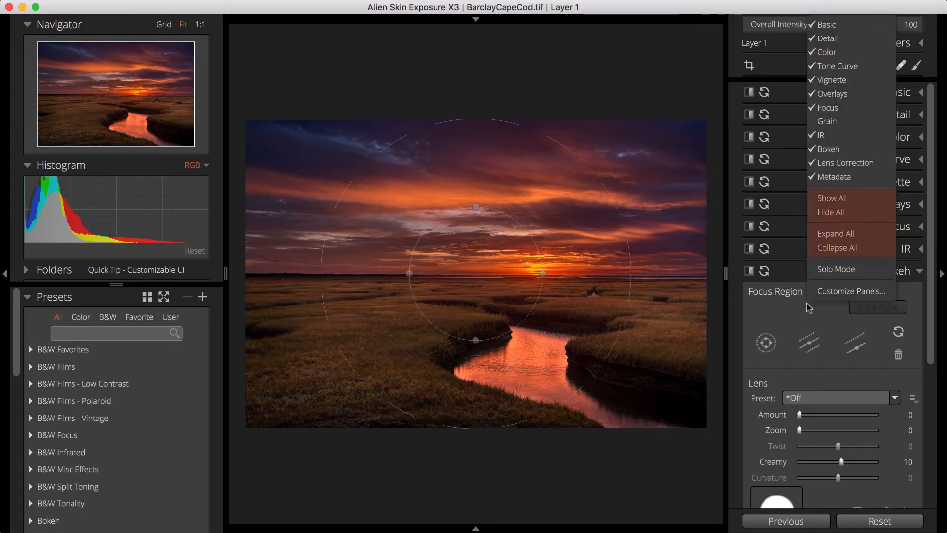
pyautogui.moveTo(839, 260)
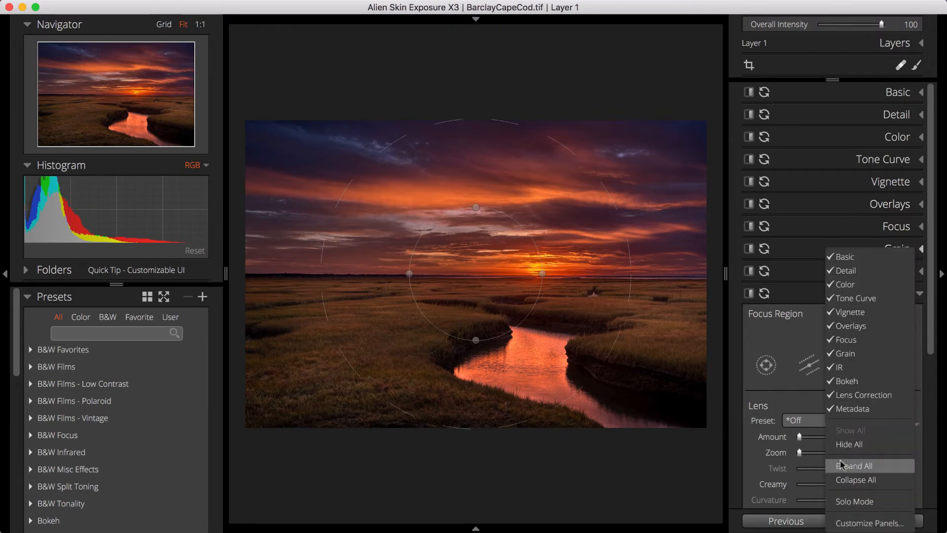
pyautogui.click(854, 465)
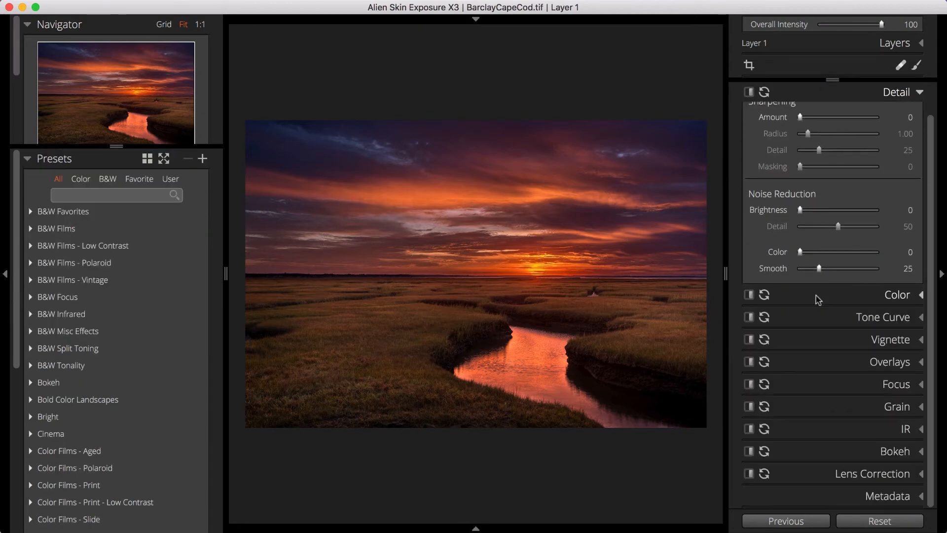
# Open the Tone Curve panel, then bring up the Customize Panels preferences
pyautogui.click(898, 294)
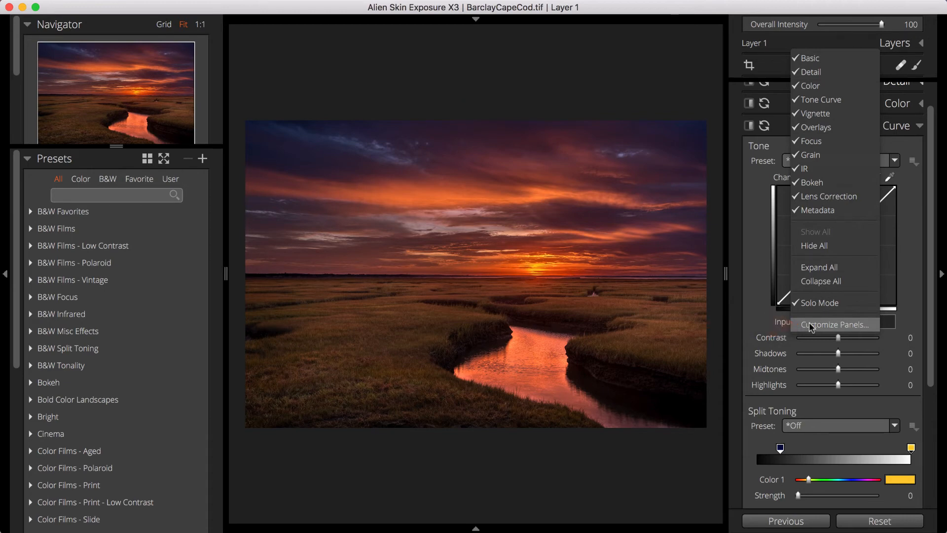
pyautogui.click(835, 324)
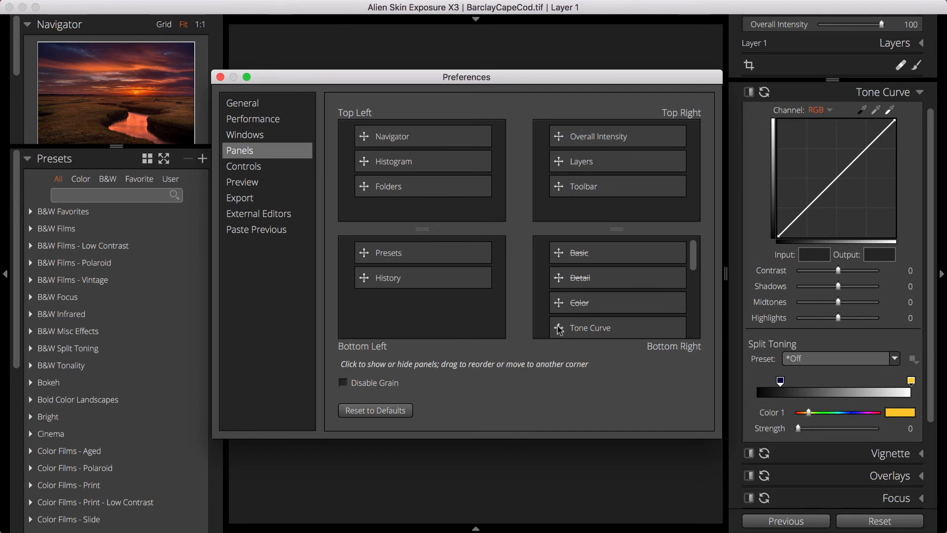
# Hide Tone Curve and move Navigator to the top-right dock corner
pyautogui.click(589, 327)
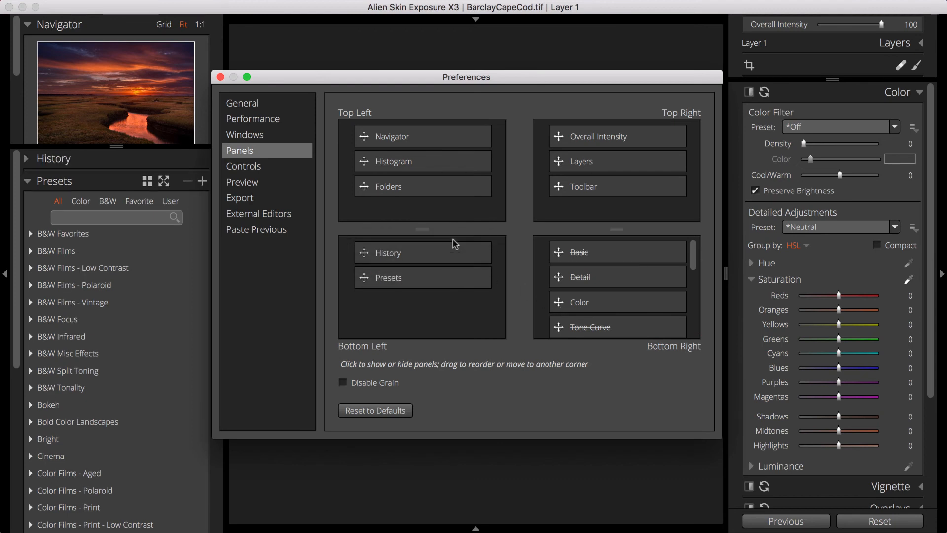
pyautogui.moveTo(394, 137); pyautogui.dragTo(456, 133)
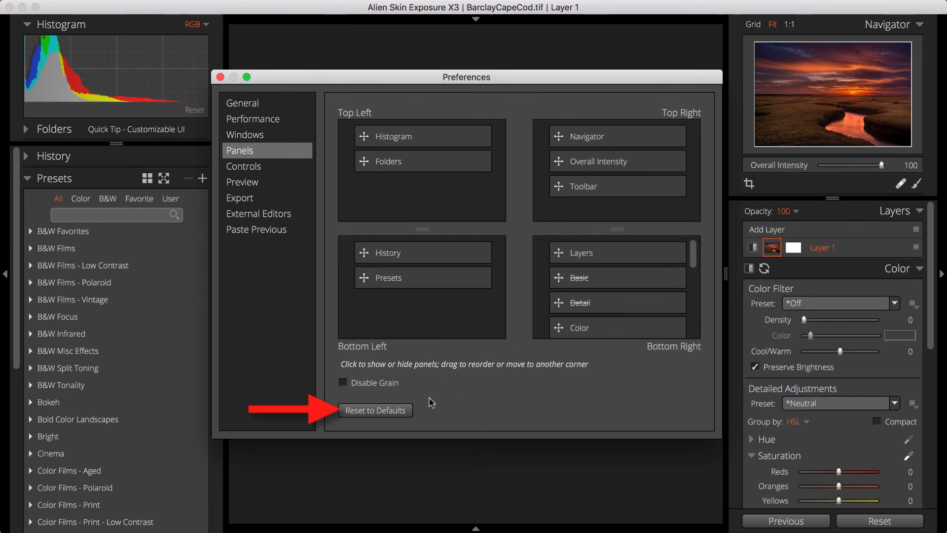
# Reset panels to defaults: Navigator top-left, Layers top-right, Presets above History
pyautogui.click(374, 410)
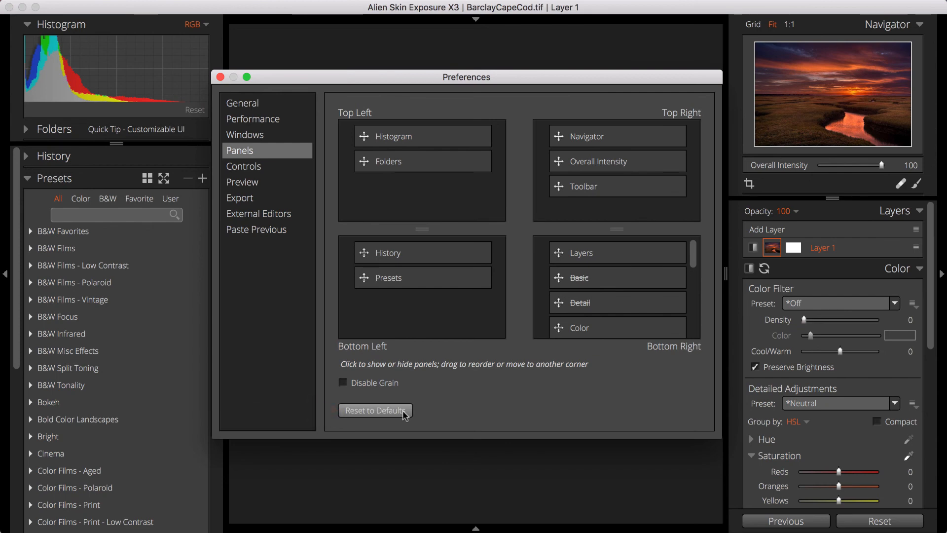
pyautogui.click(375, 411)
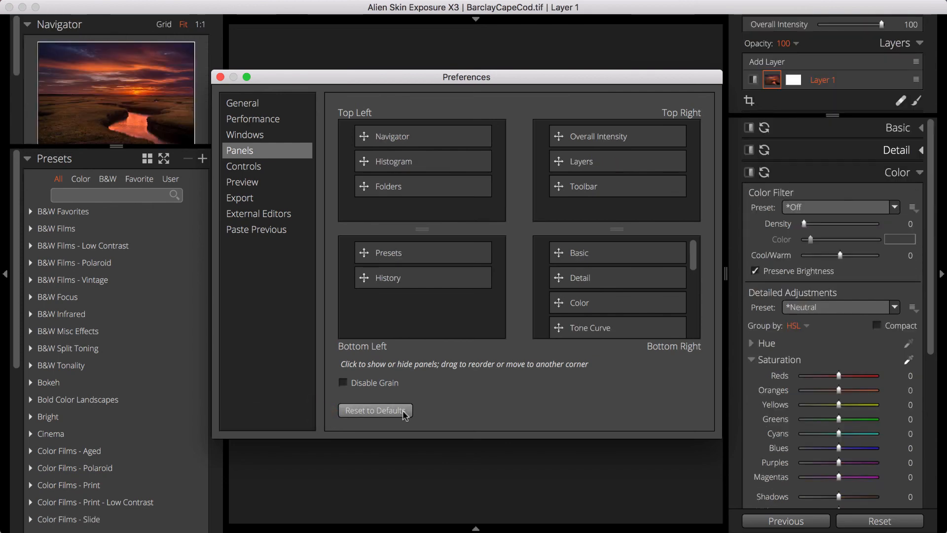